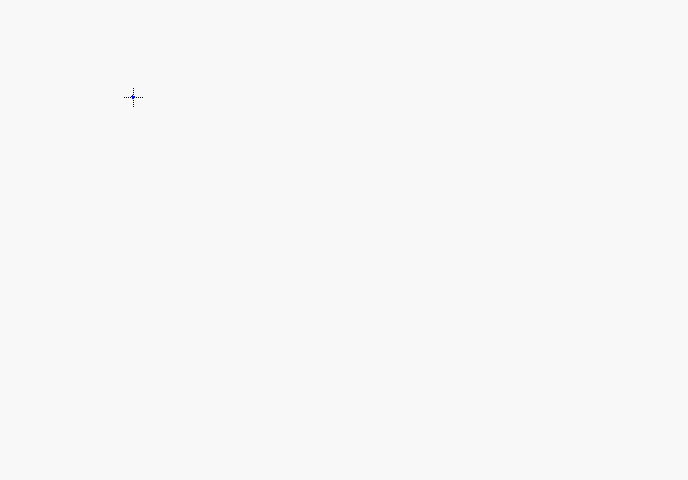
mouse_move(150, 50)
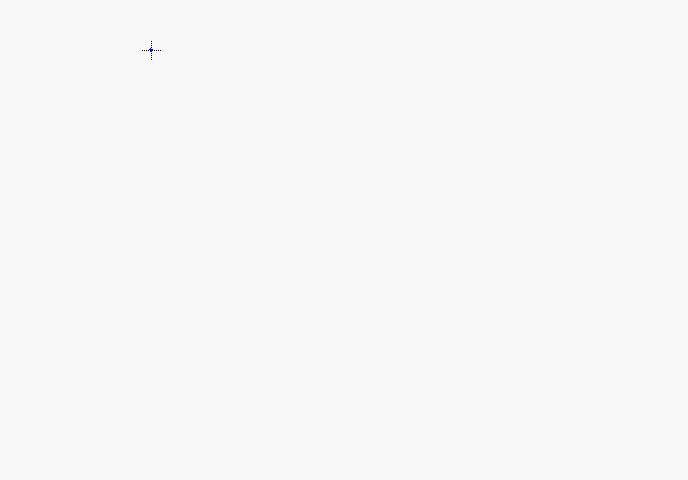
Write the first problem, 97 × 99, with a line beneath it.
drag(136, 44, 176, 70)
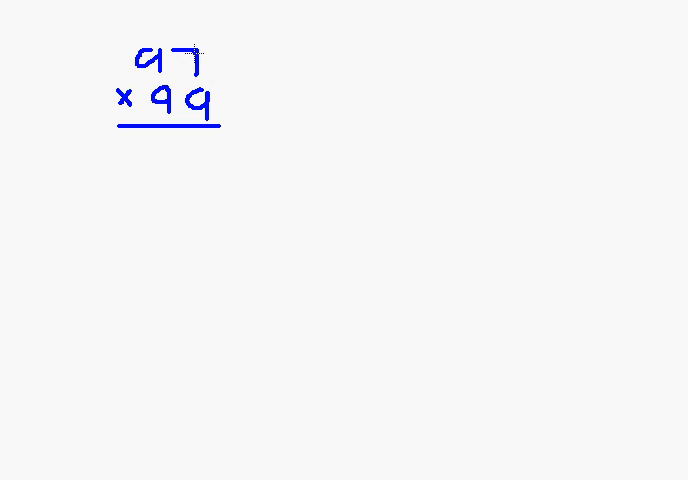
Write the differences −3 beside 97 and −1 beside 99, bracketed together.
drag(256, 58, 296, 52)
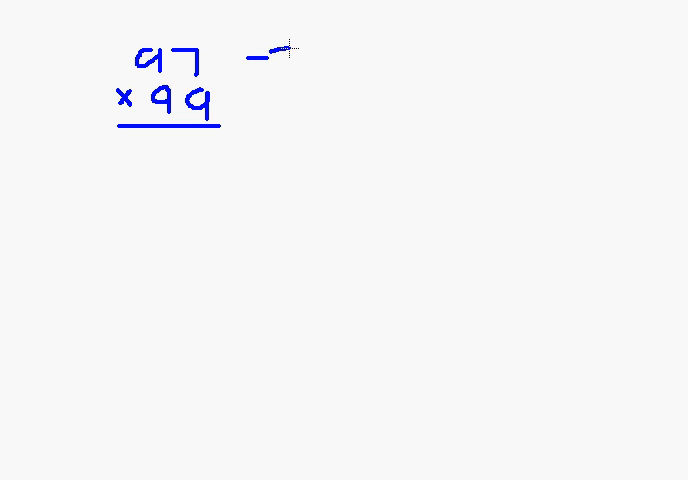
text(3)
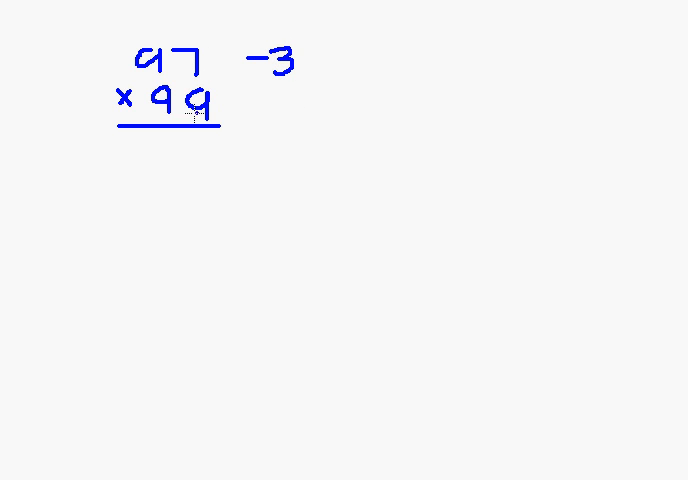
mouse_move(258, 110)
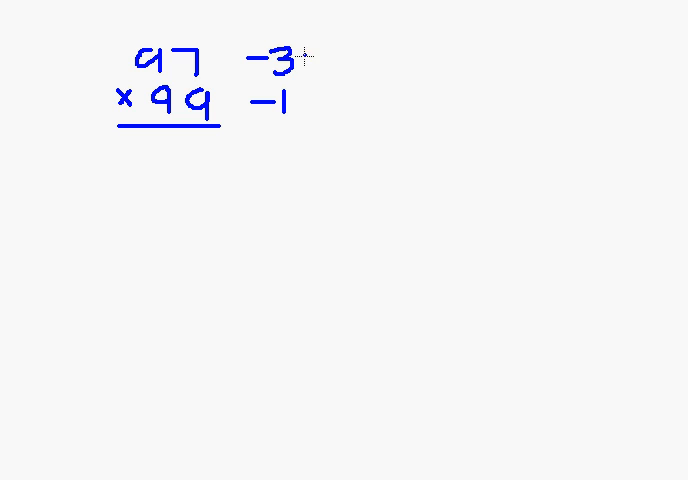
drag(304, 56, 304, 104)
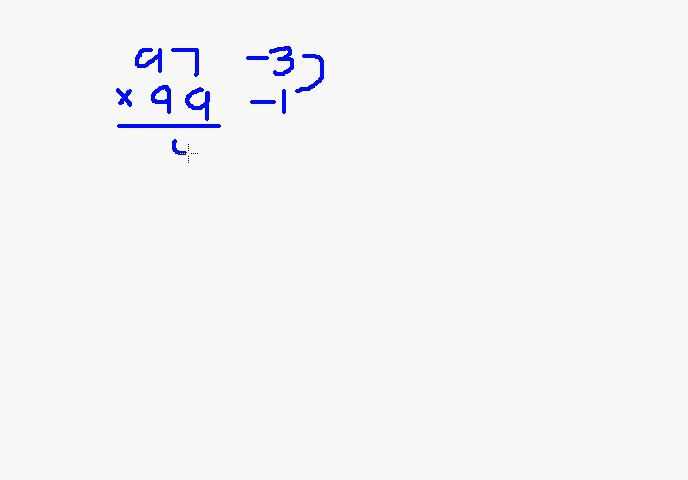
Write 03 then 96 to form the answer 9603, with a cross linking 97 to −1, and underline it.
text(03)
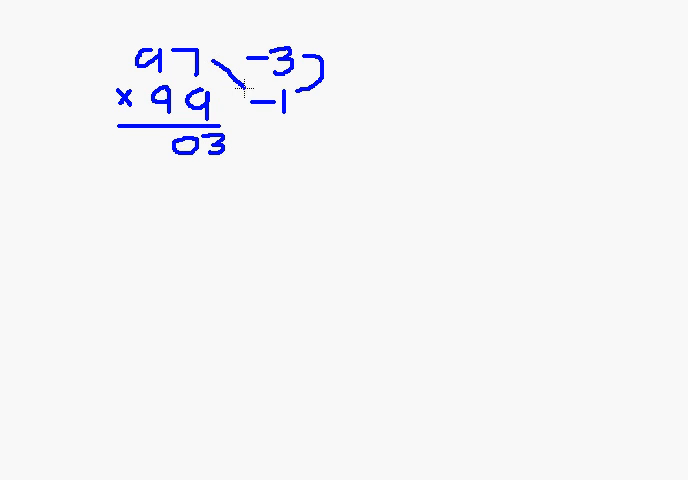
drag(230, 76, 256, 96)
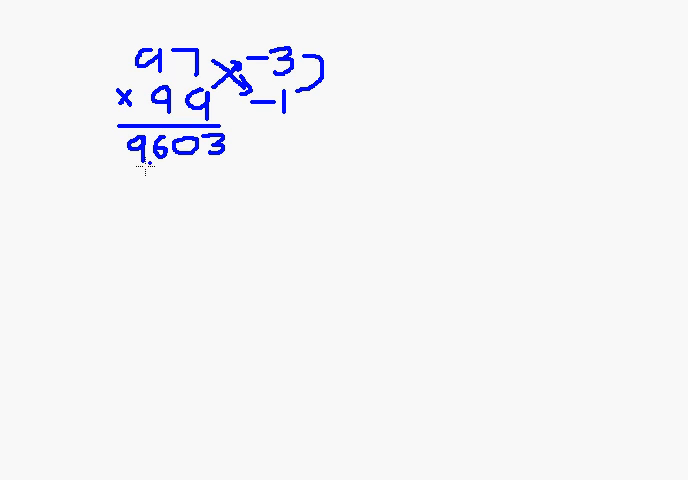
drag(120, 176, 226, 176)
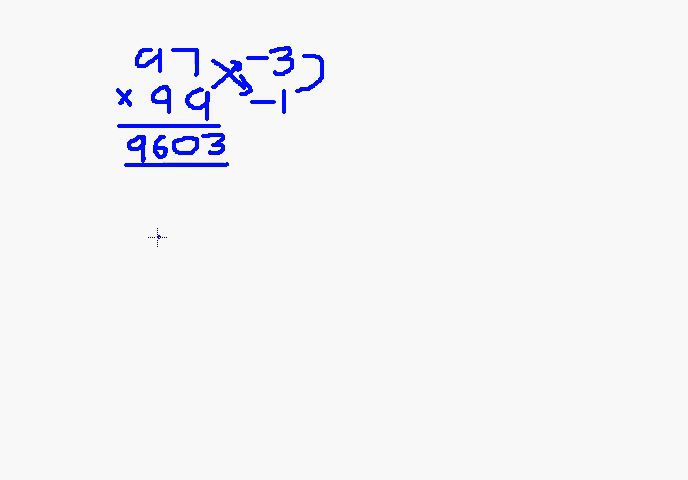
Set up the second problem, 98 × 98, below with a line beneath it.
text(0)
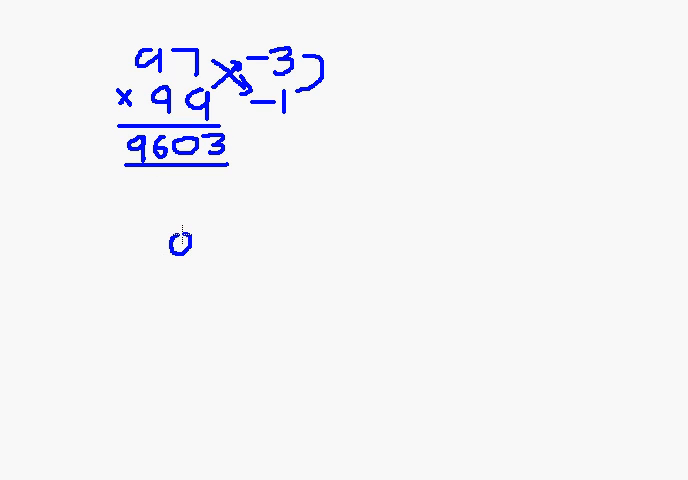
text(98)
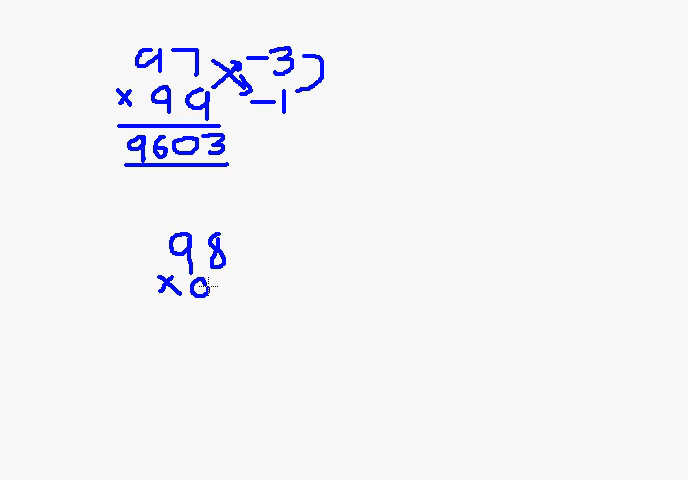
text(×98)
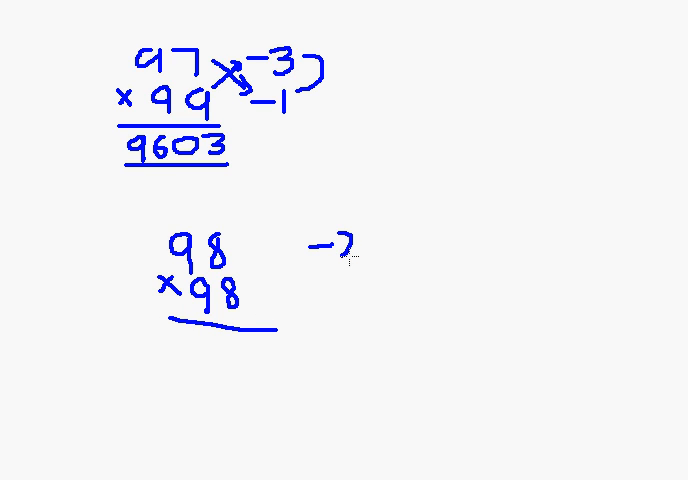
Write −2 beside each 98, then the answer 04 and 96 to form 9604.
text(-2)
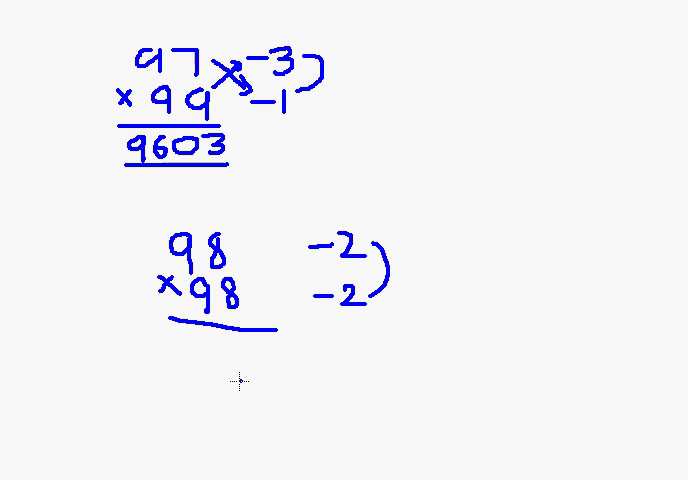
text(04)
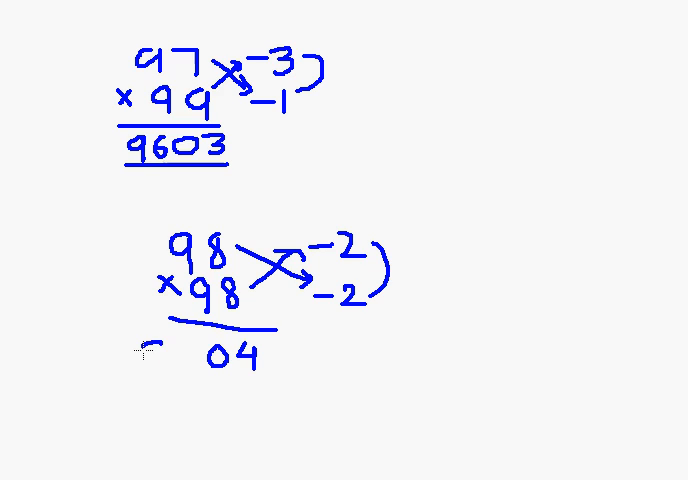
text(96)
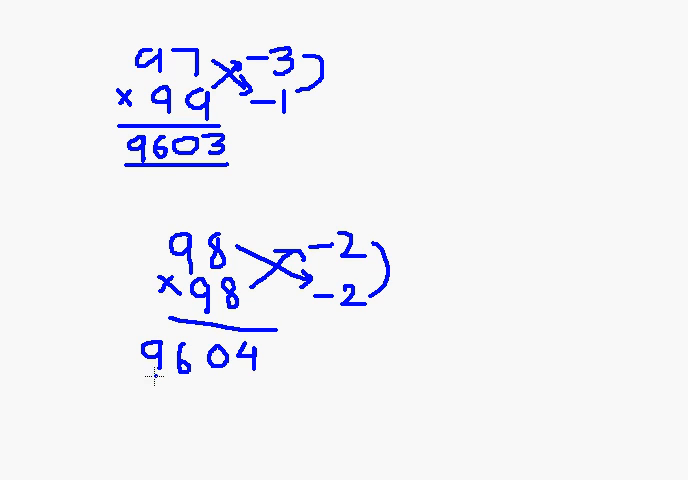